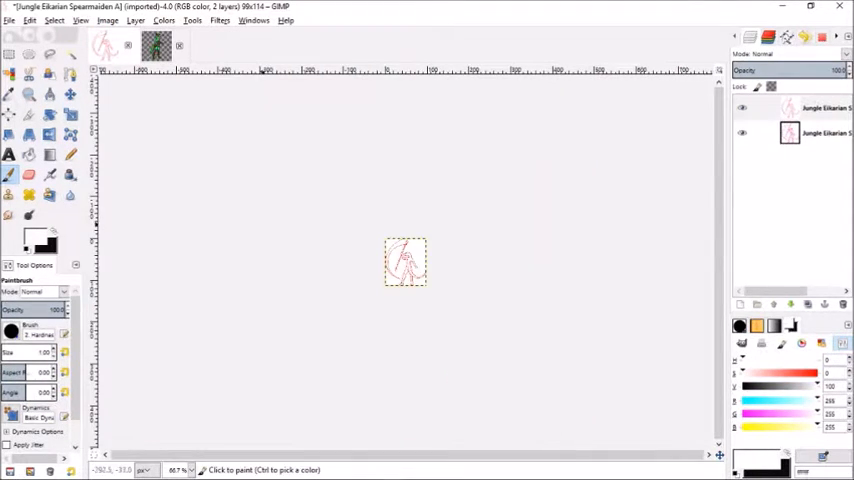
Add a Lines layer and enter 128 x 128 px in Canvas Size
click(455, 313)
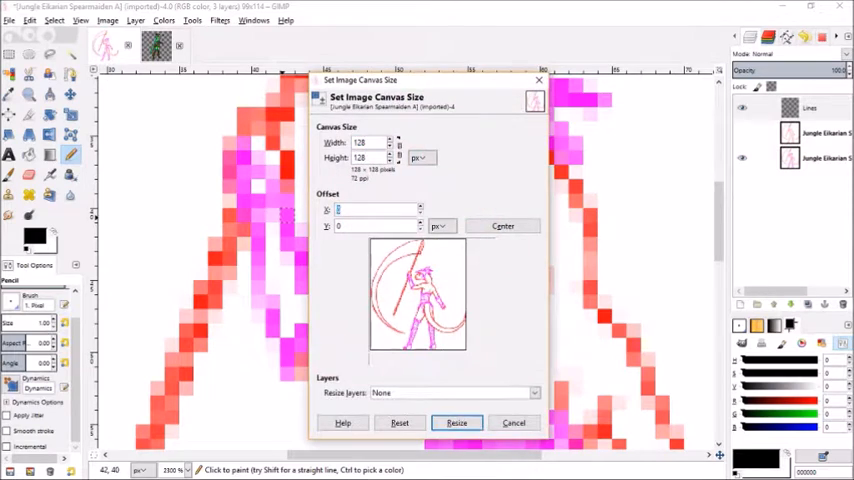
Resize the canvas to 128x128, ink black outlines, and start head colours
click(456, 422)
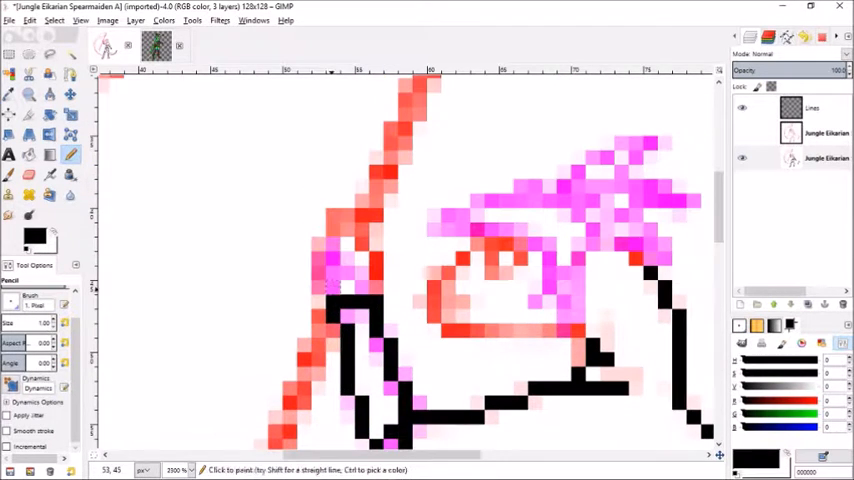
click(340, 255)
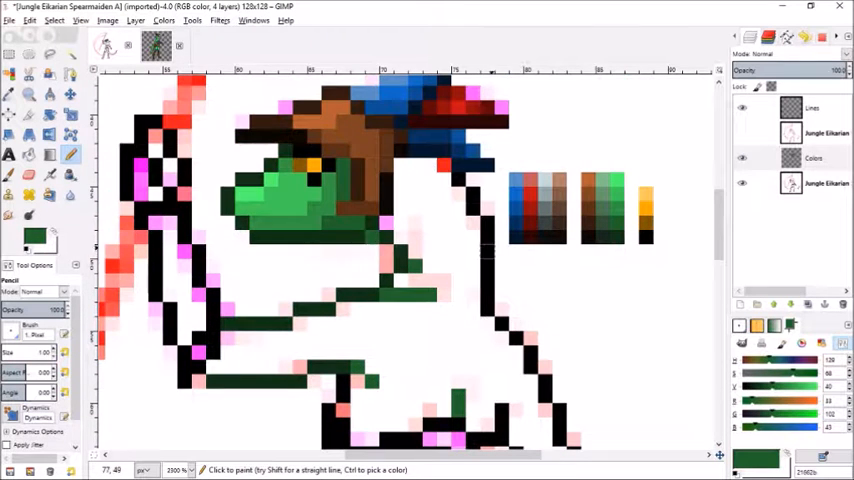
Paint the face, neck and torso pixels in green shades on the Colors layer
click(390, 237)
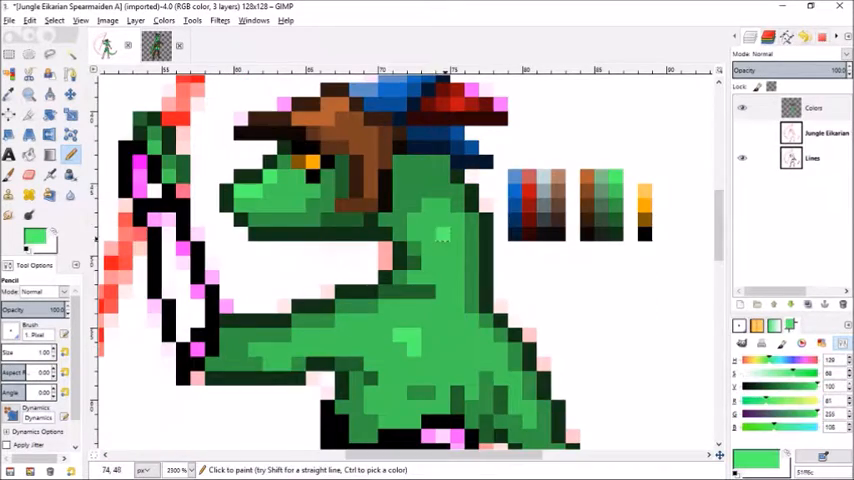
Paint the brown skirt, green legs, and brown, blue and red spear shaft bands
click(442, 245)
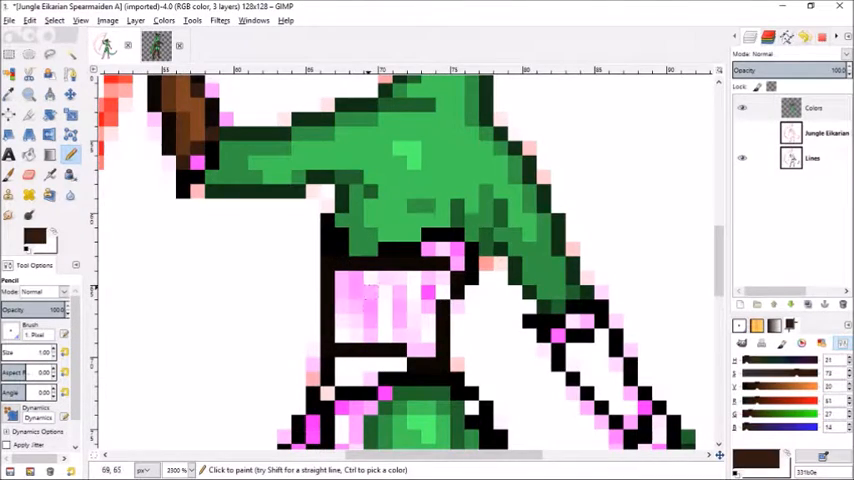
click(370, 310)
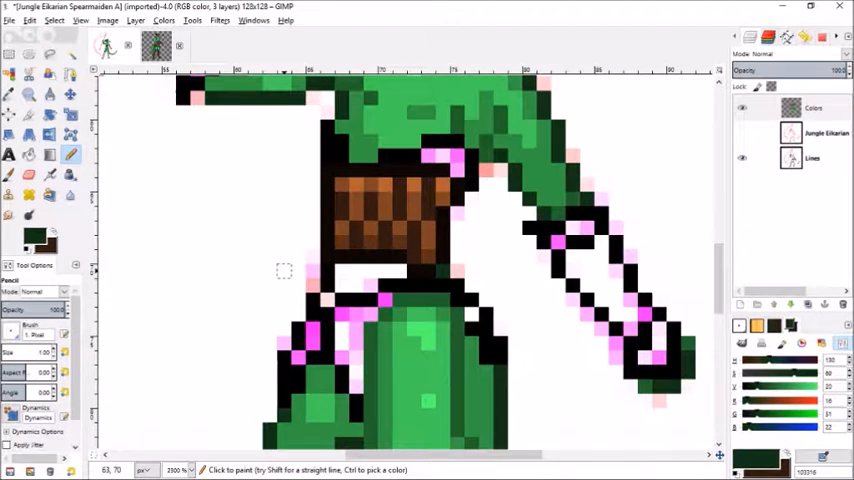
scroll(down, 3)
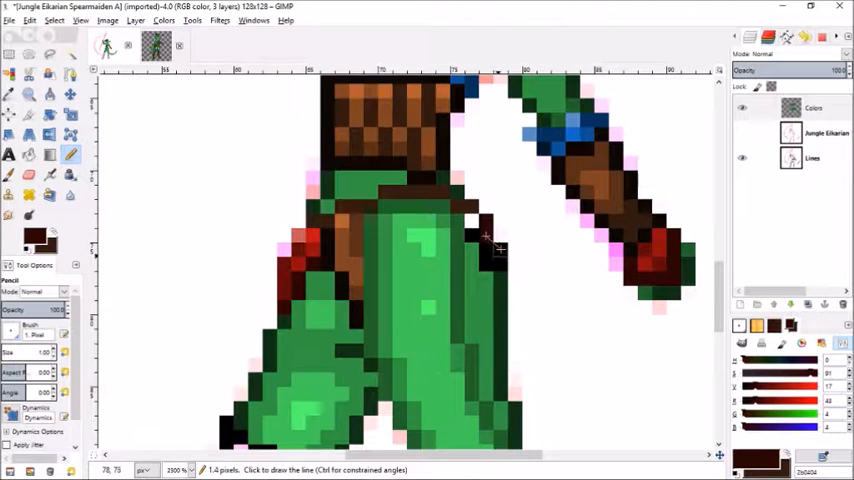
Paint the spear blade pale grey-blue, darker grey toward its base, with a 1-pixel pencil
click(485, 237)
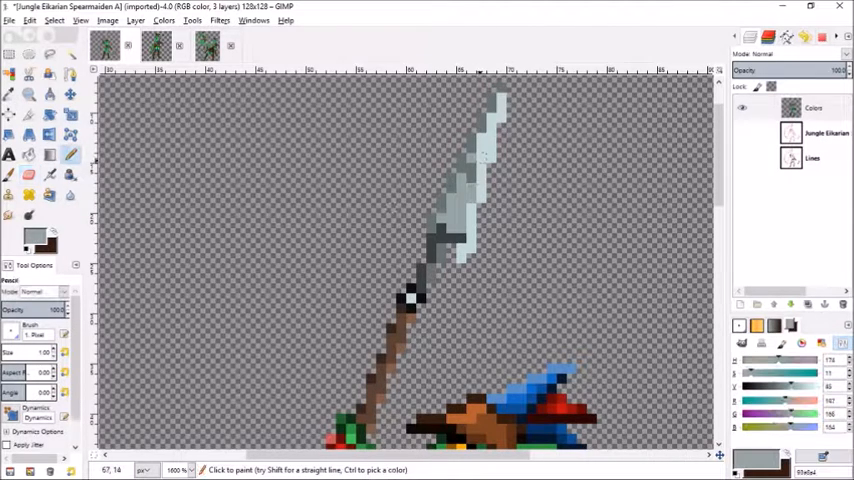
Add pale highlight pixels along the blade, then shade it with a picked darker grey-blue
click(478, 155)
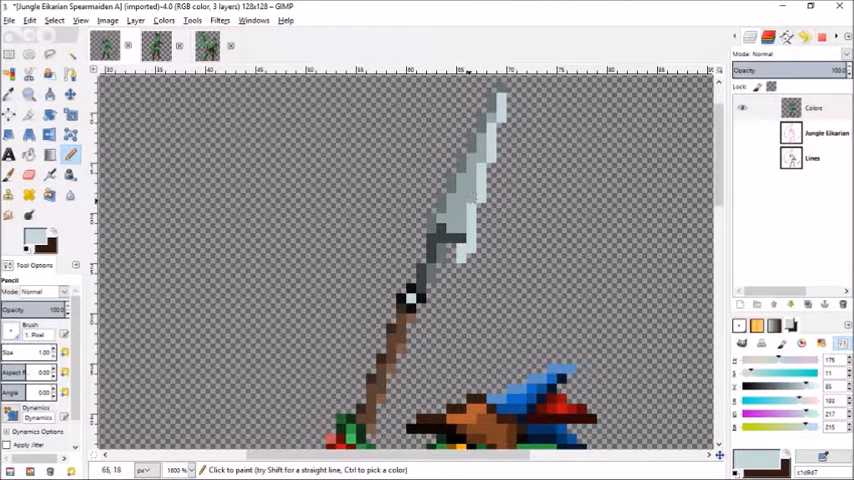
click(480, 220)
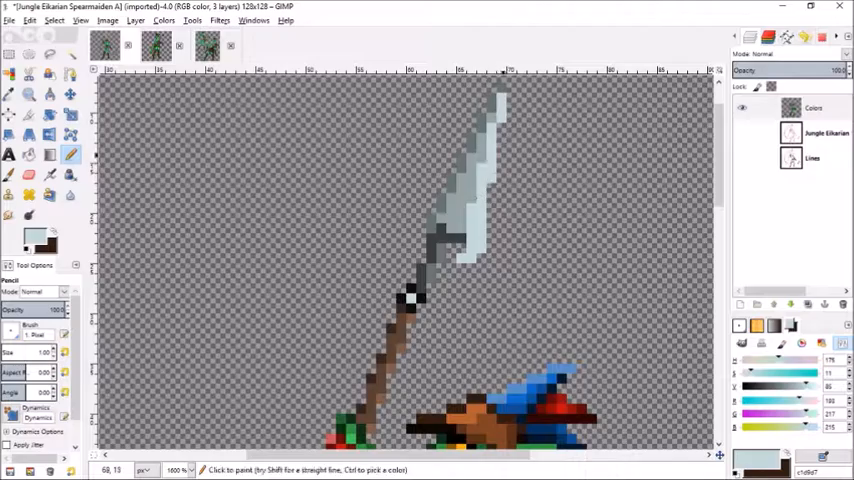
click(155, 45)
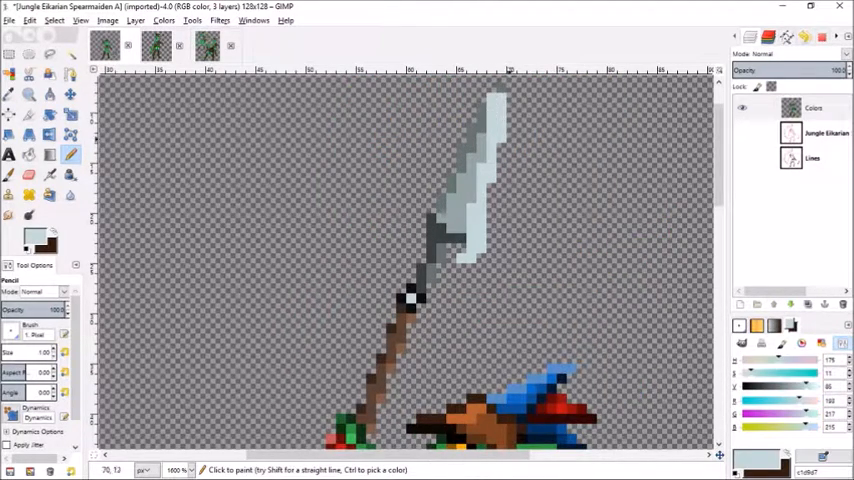
click(480, 195)
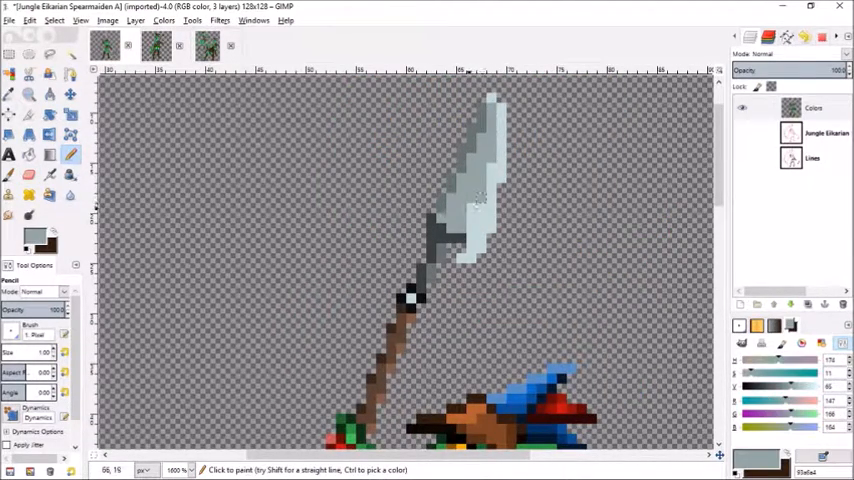
click(69, 154)
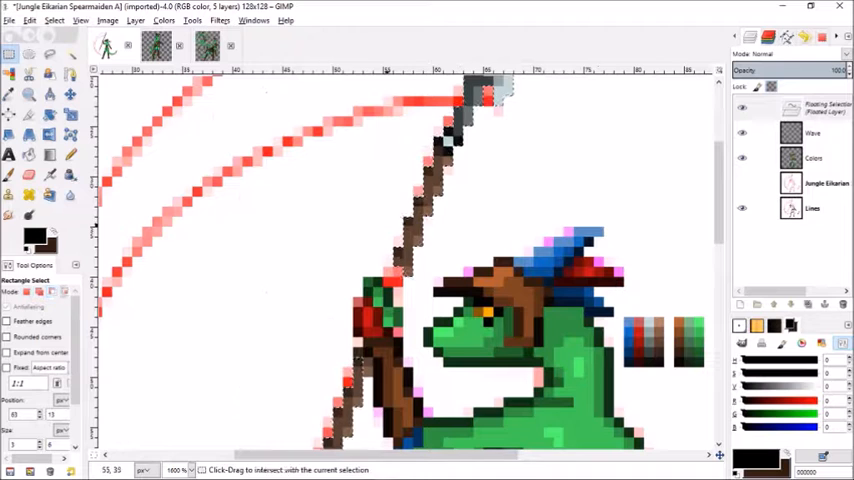
Anchor the floating pasted layer onto the new Wave layer
click(70, 155)
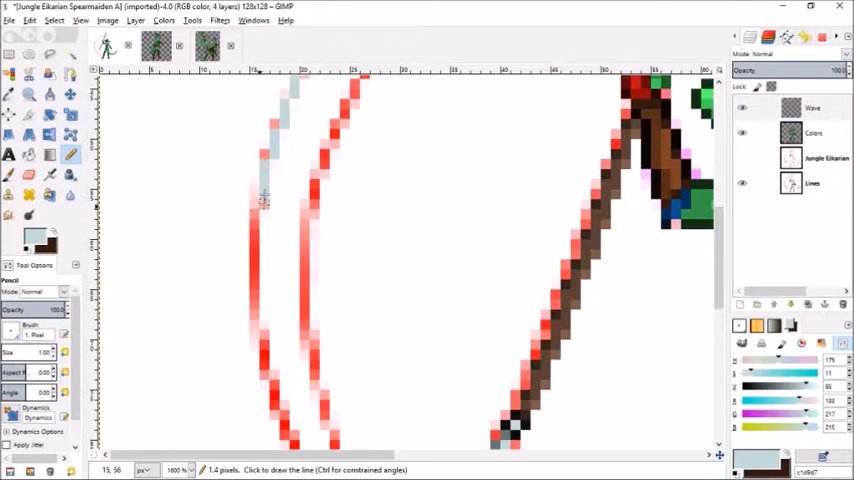
Fill and shade the crescent between the red guide lines in grey-blue tones
scroll(down, 3)
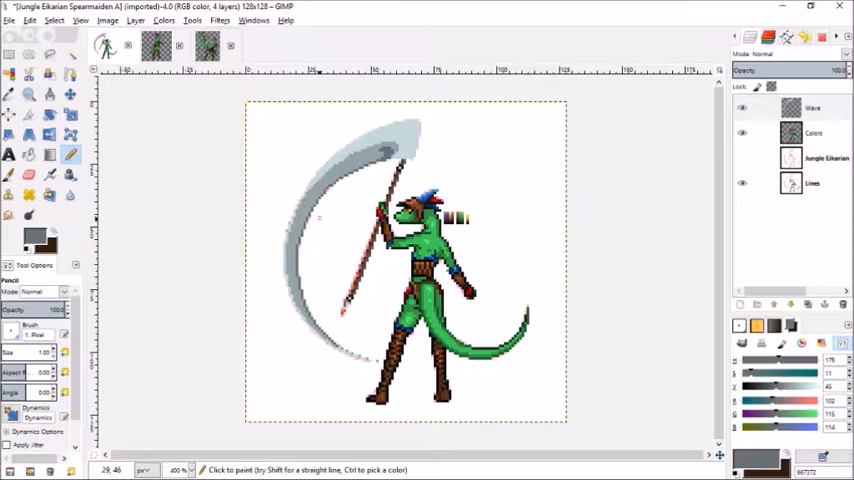
scroll(down, 3)
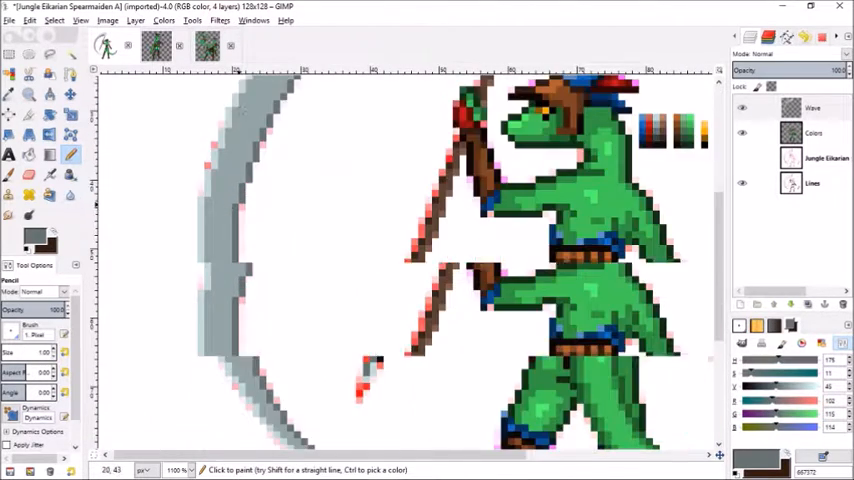